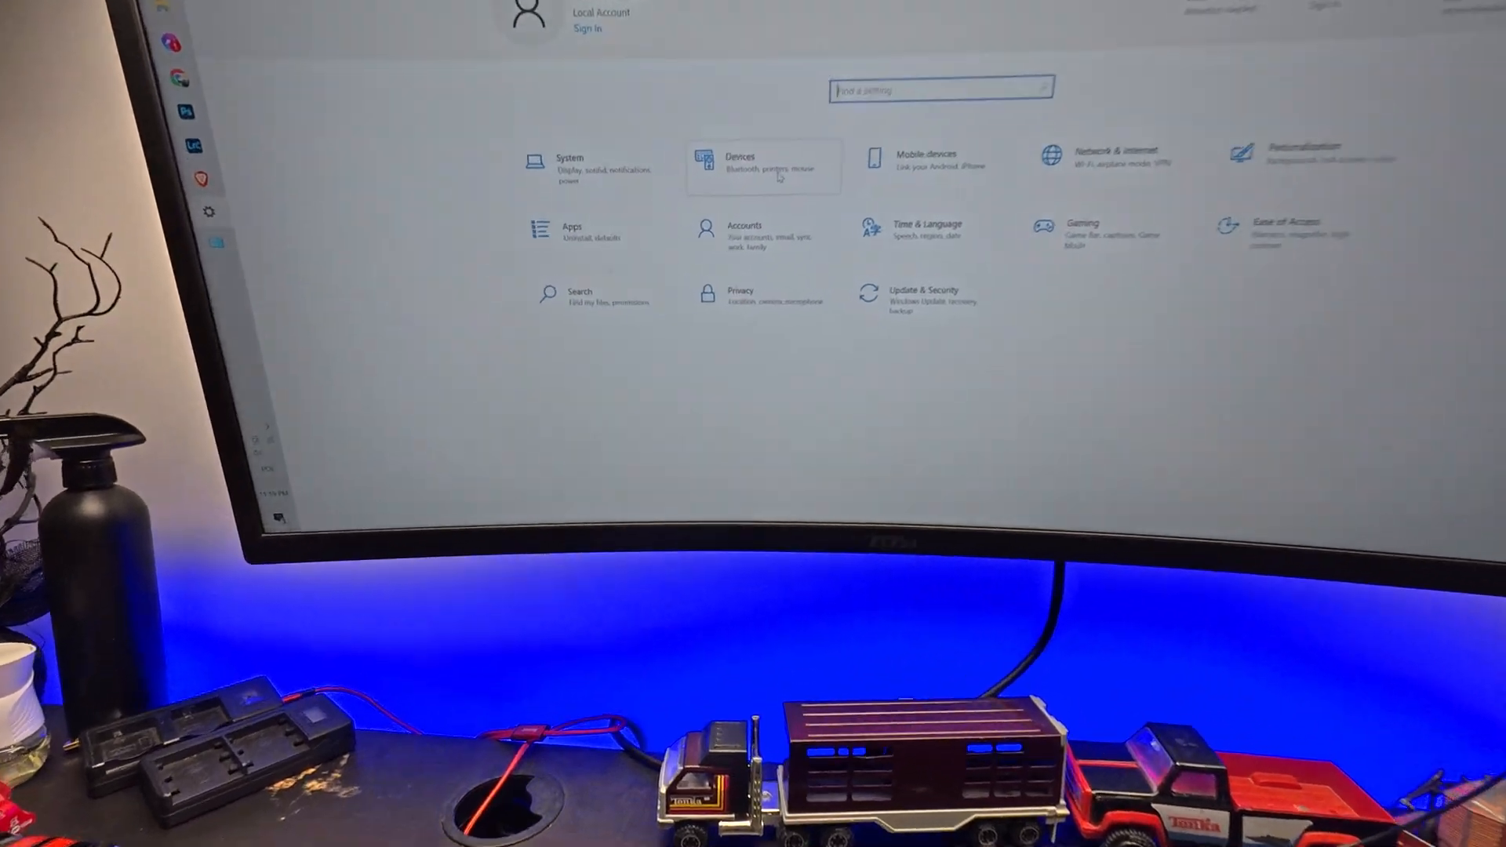
Go to the Devices page showing Bluetooth & other devices
left_click(763, 163)
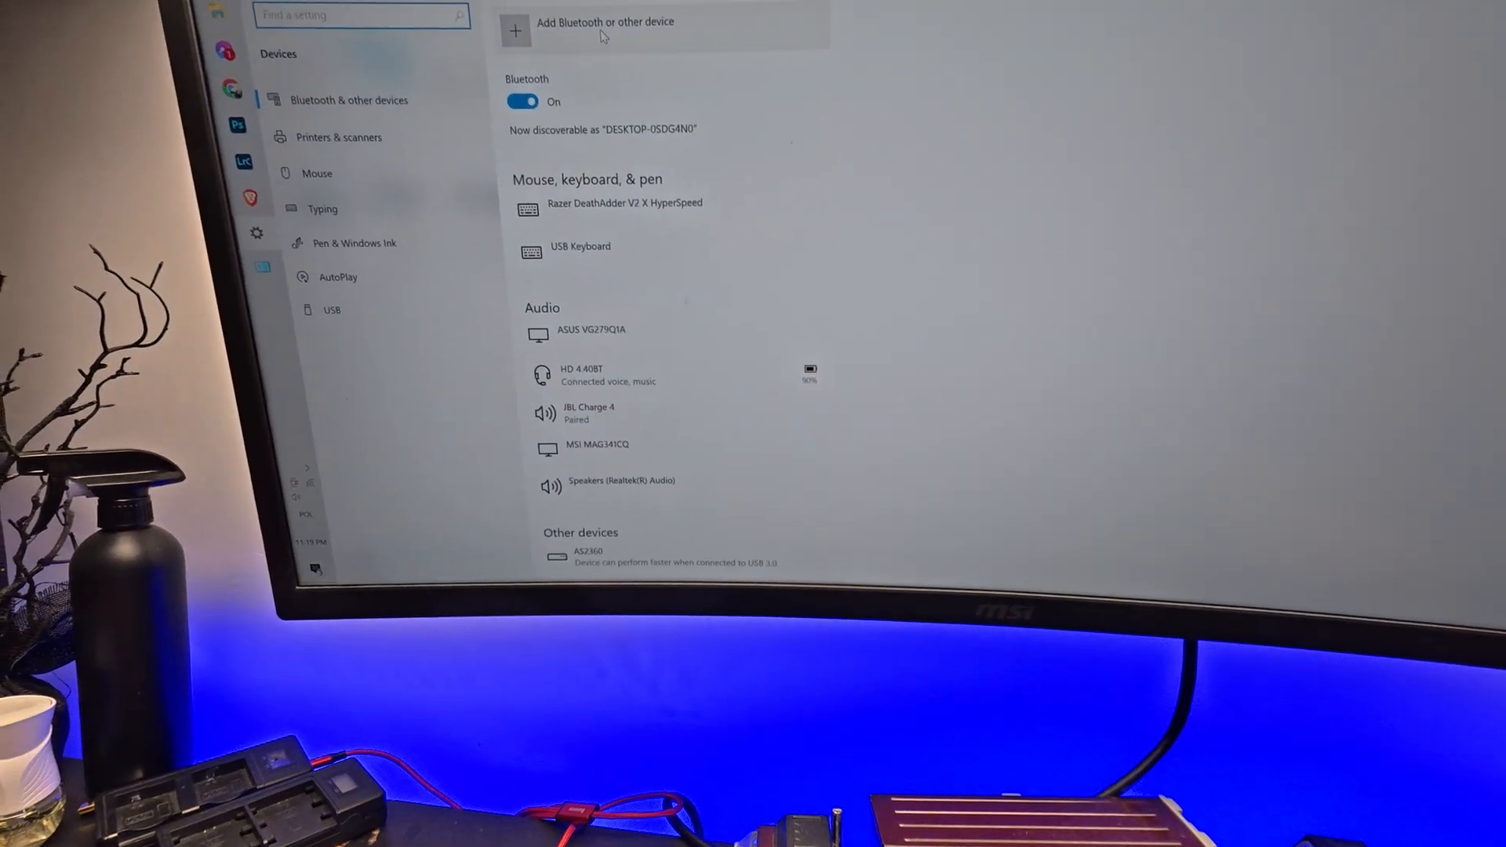
left_click(606, 29)
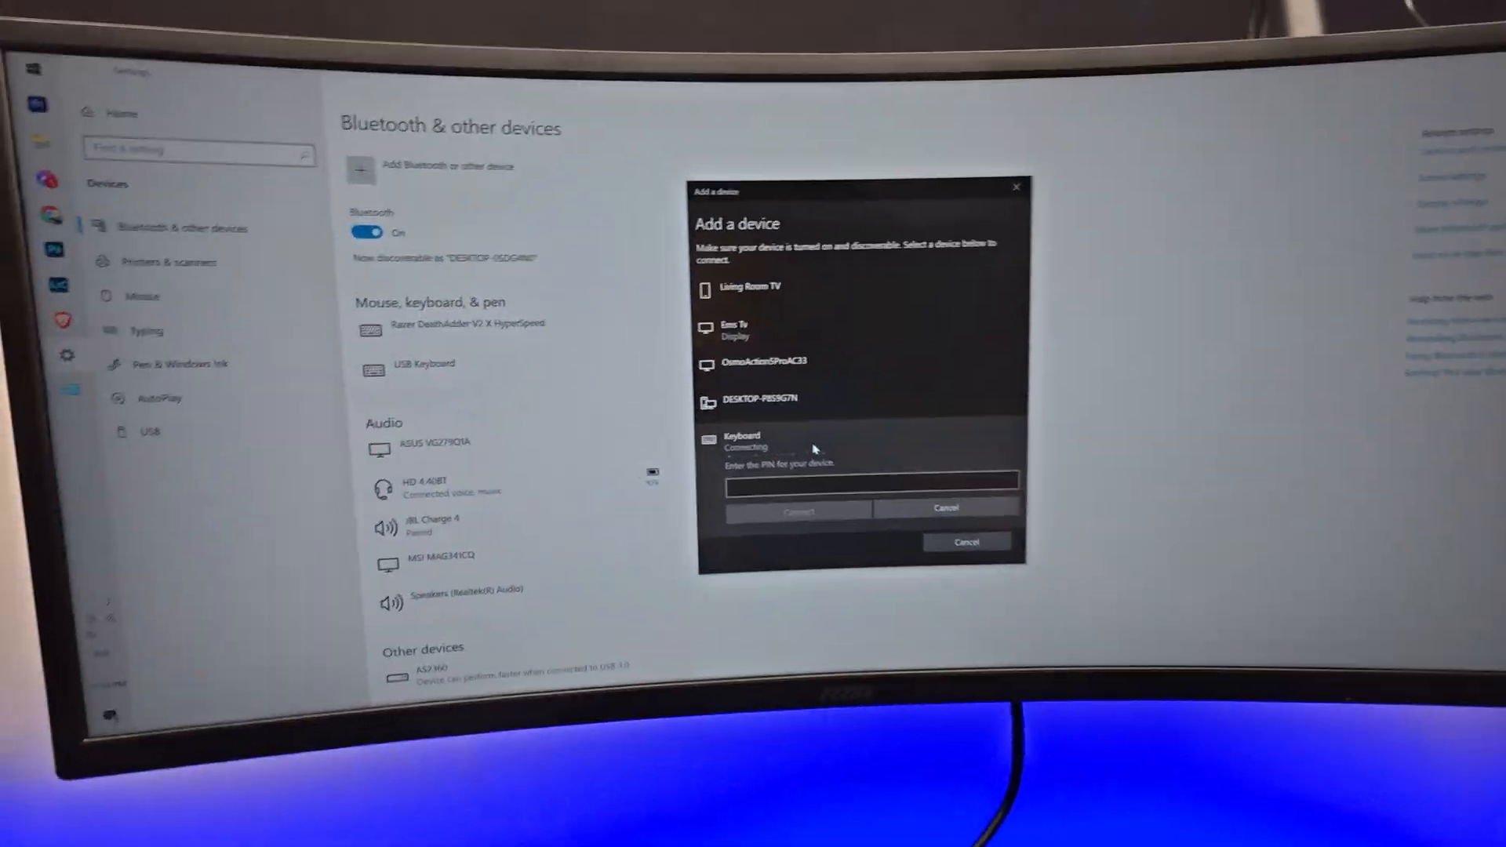
left_click(966, 541)
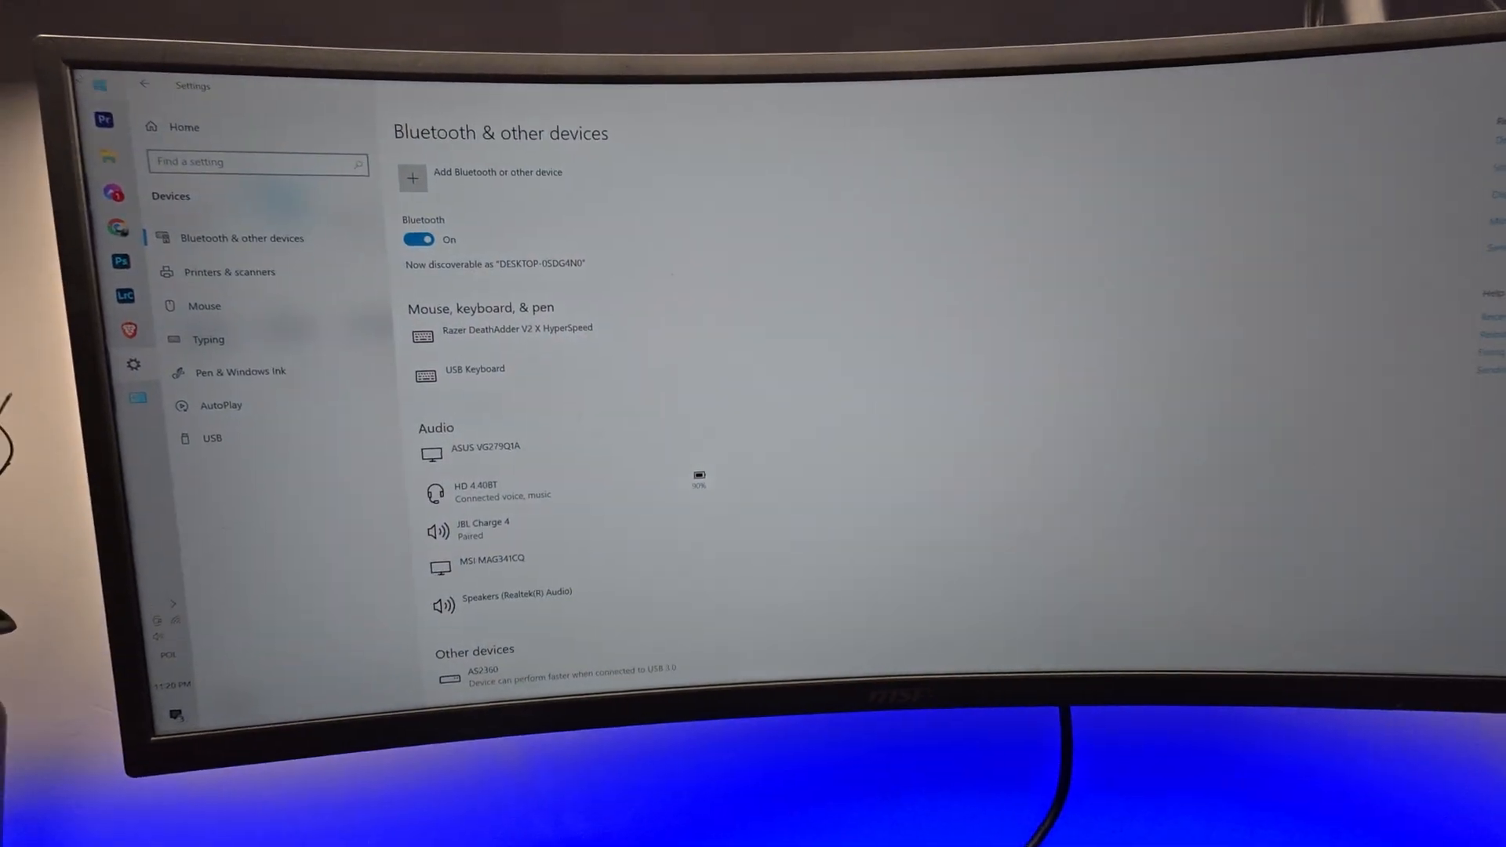
Search 'control Panel' from Start and reach its Devices and Printers page
type("control Panel")
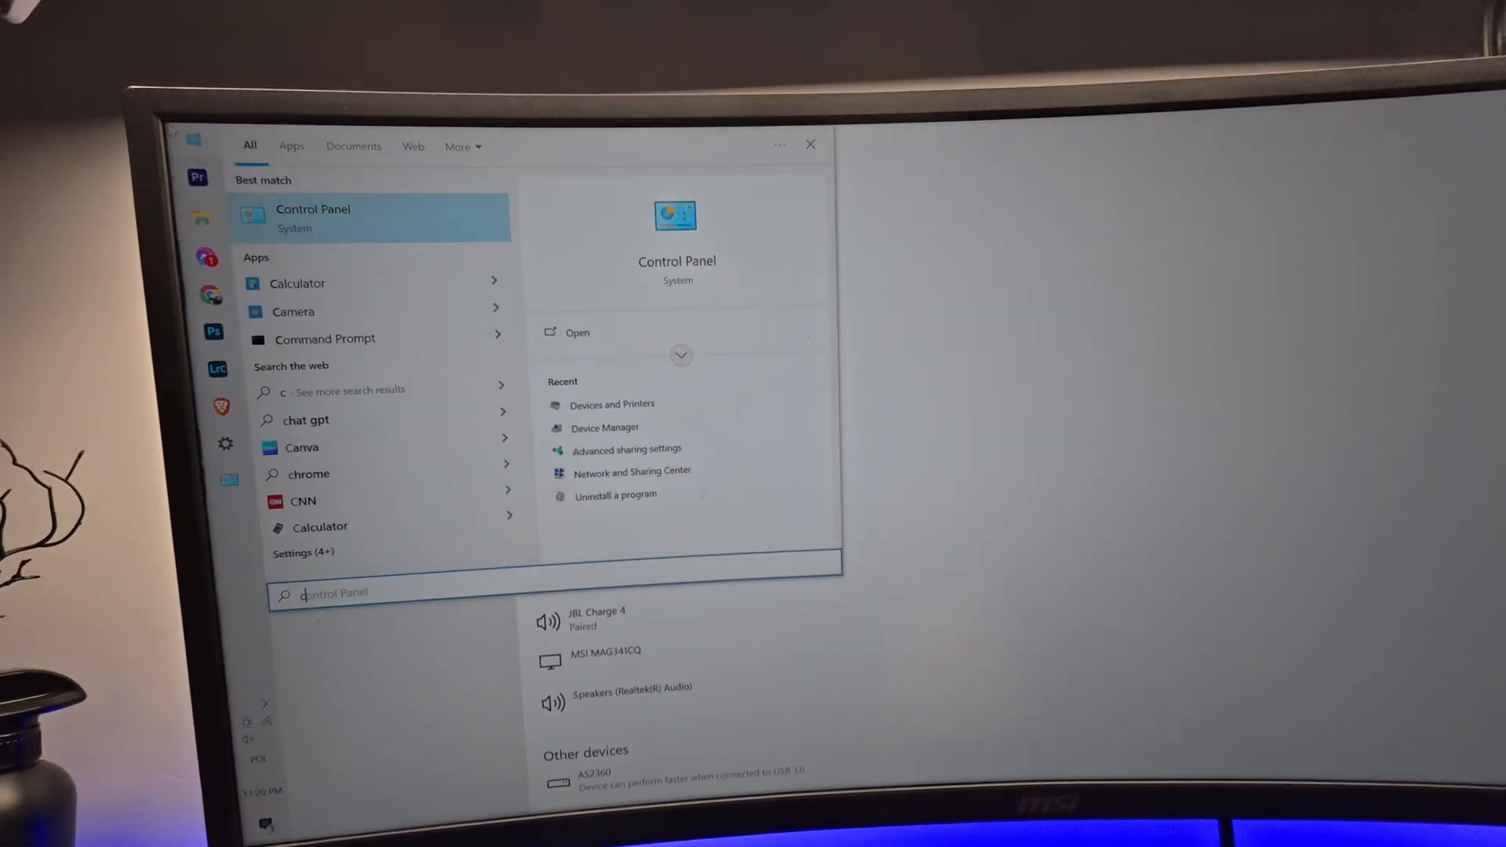
left_click(313, 215)
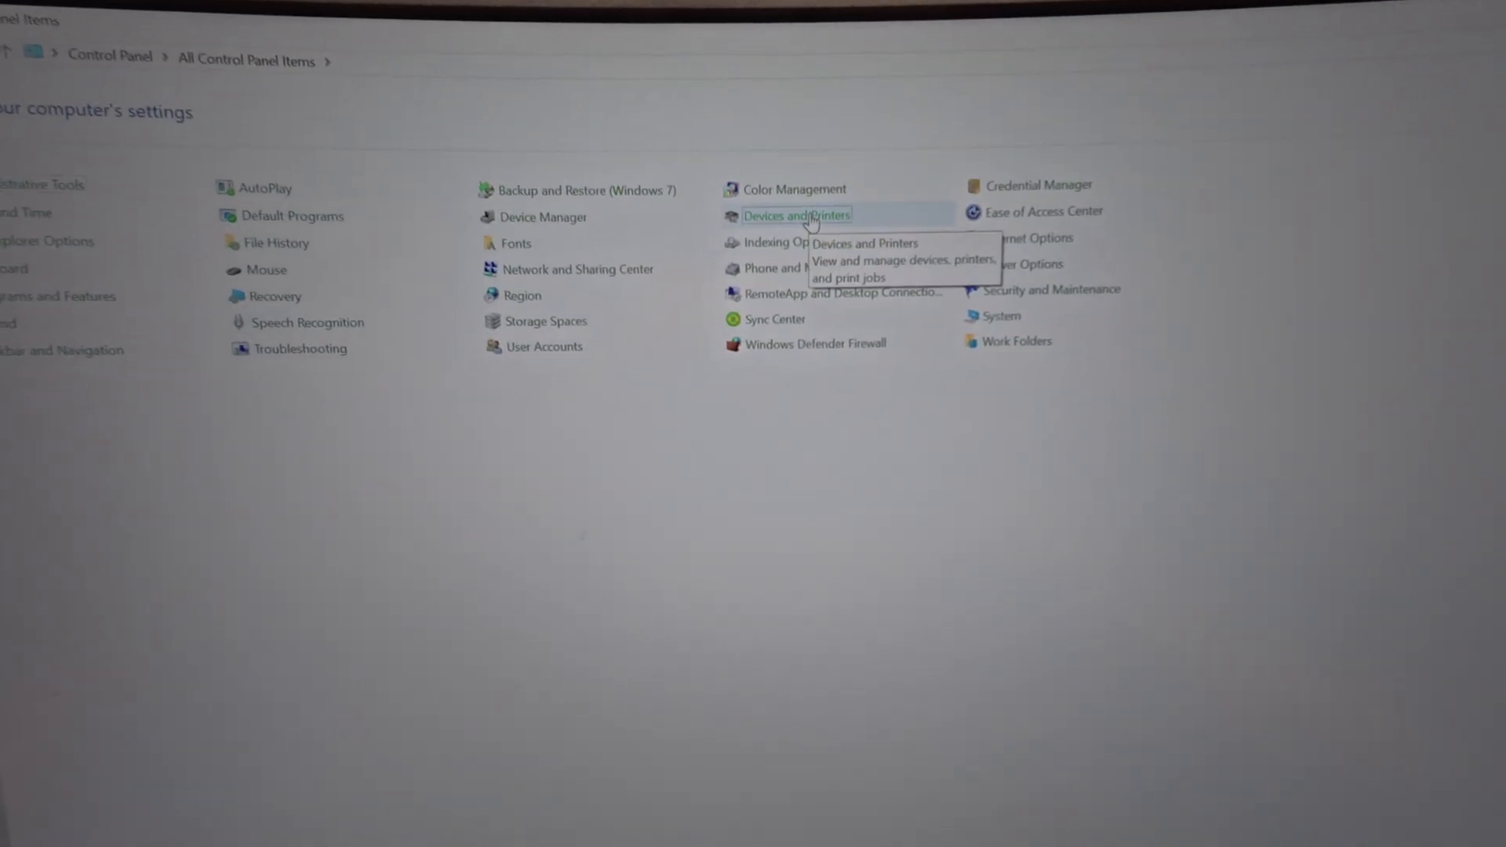
left_click(796, 215)
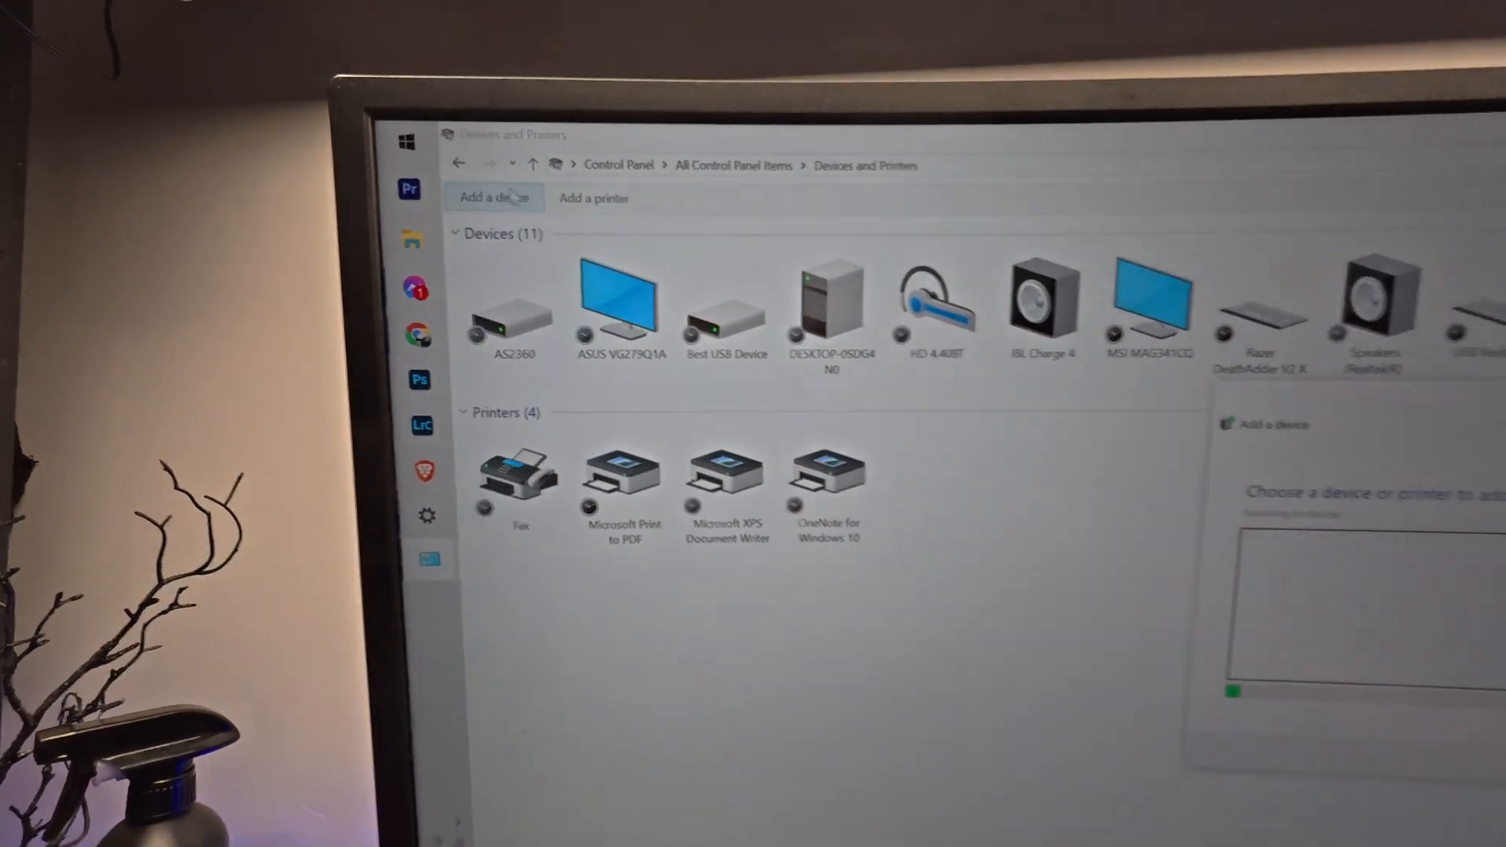
Start Add a device and choose the Dell BT Keyboard to continue
left_click(493, 198)
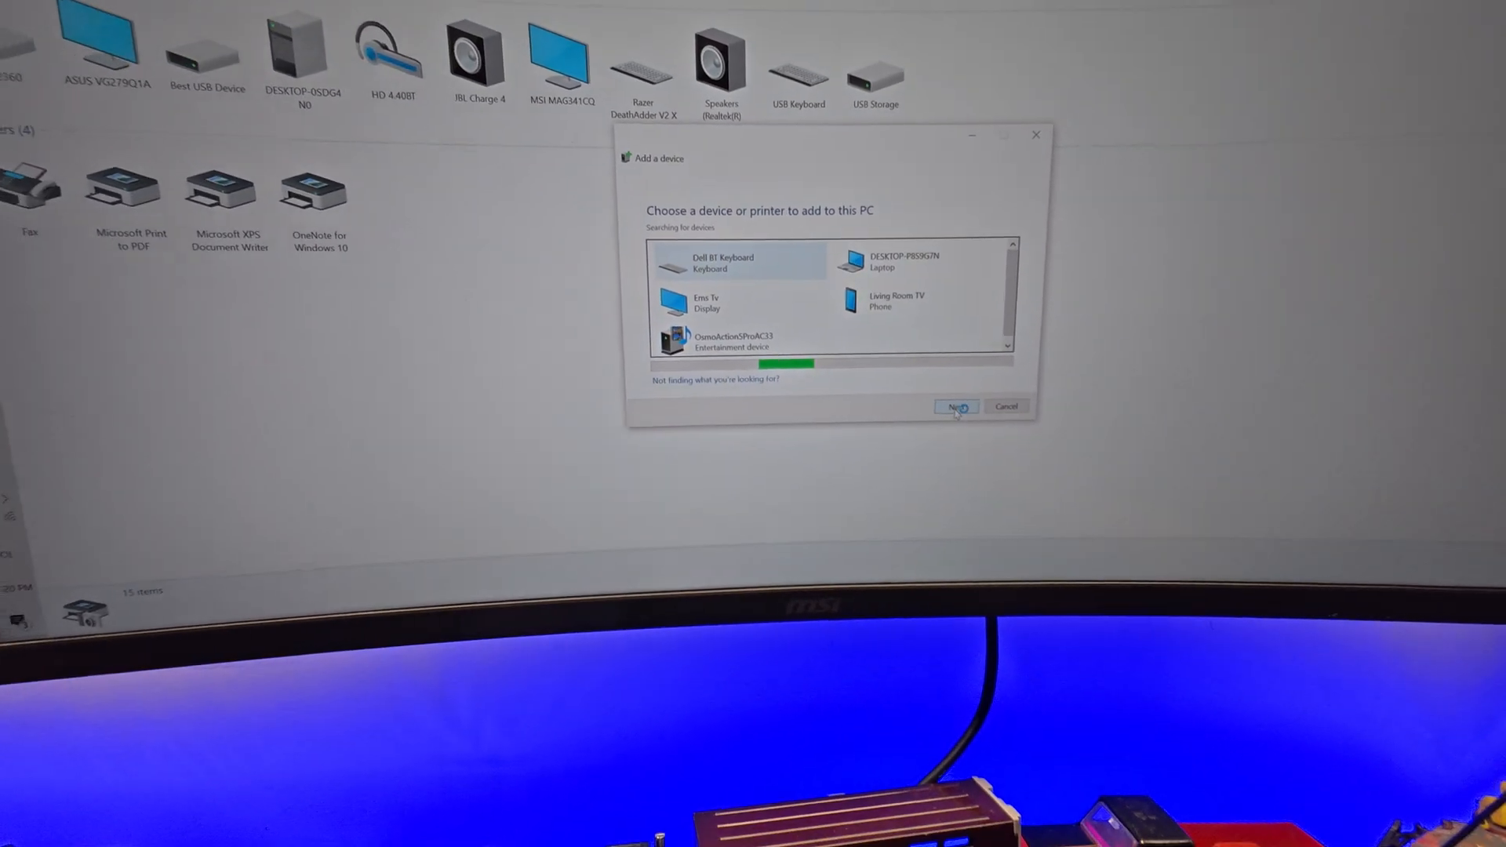
left_click(955, 406)
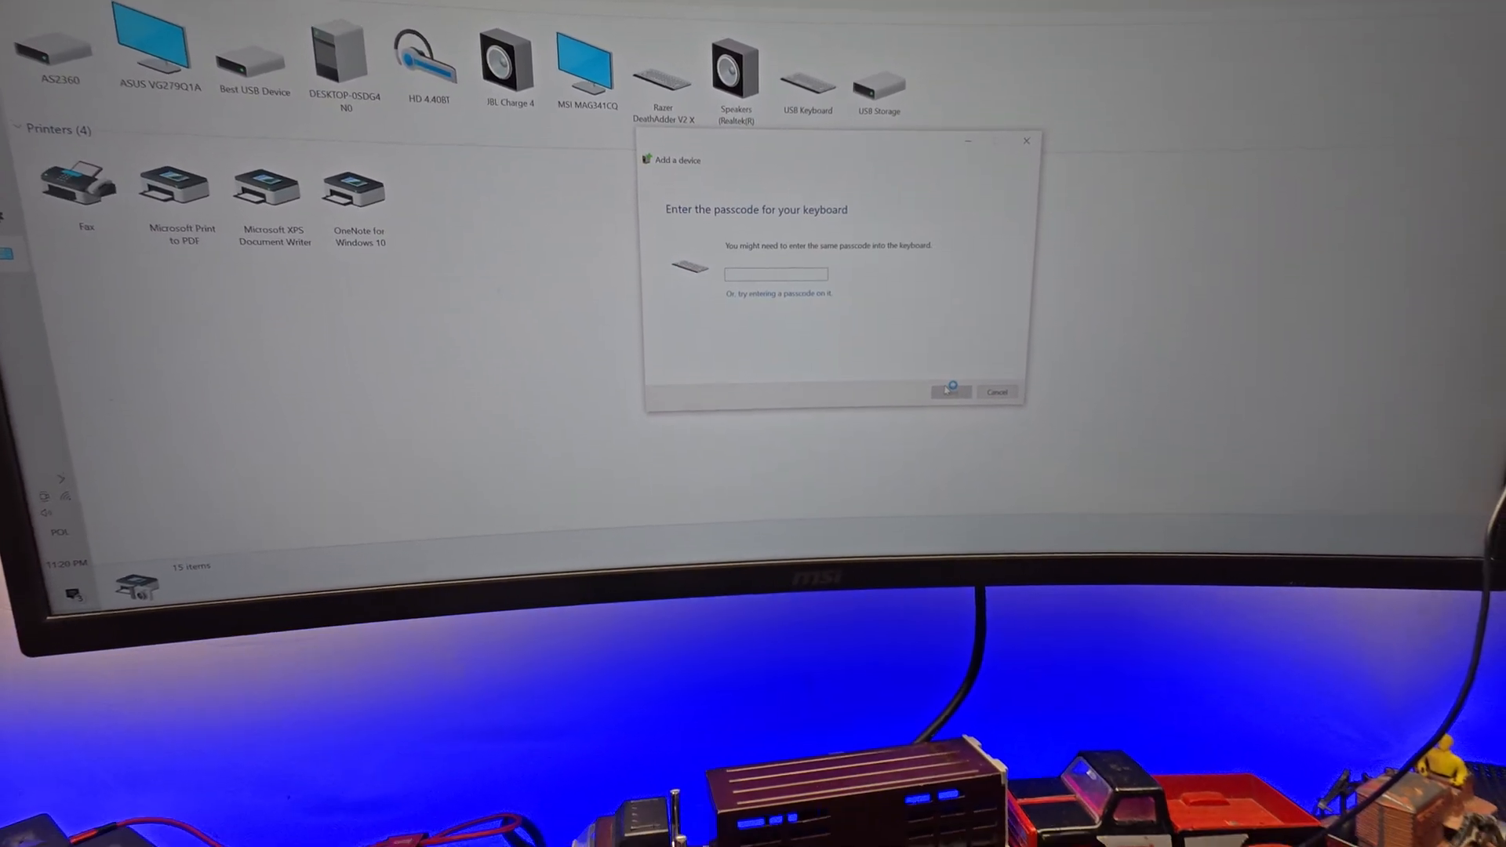
type("1111")
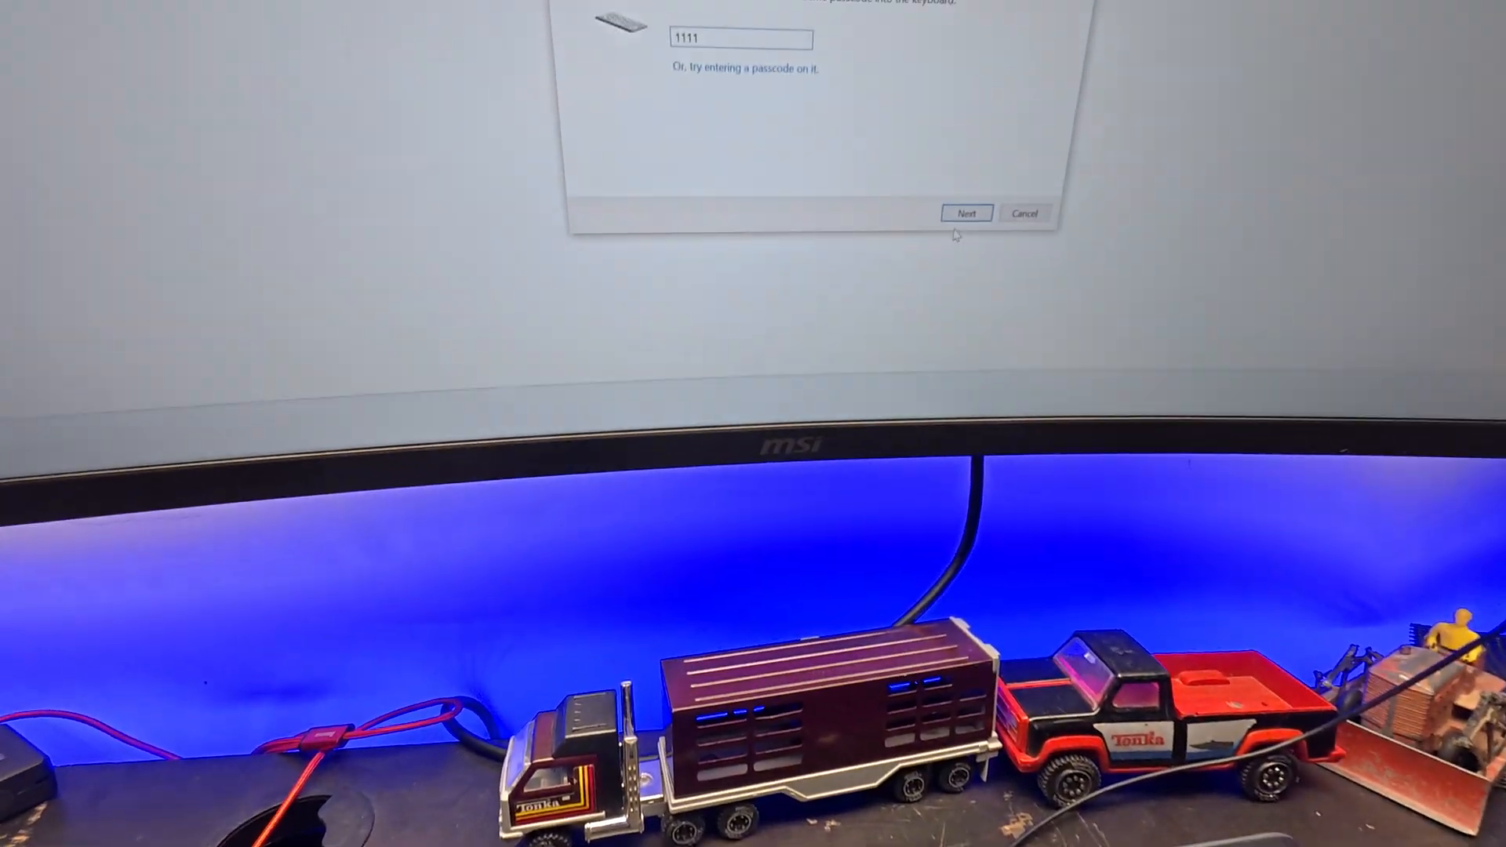
left_click(966, 211)
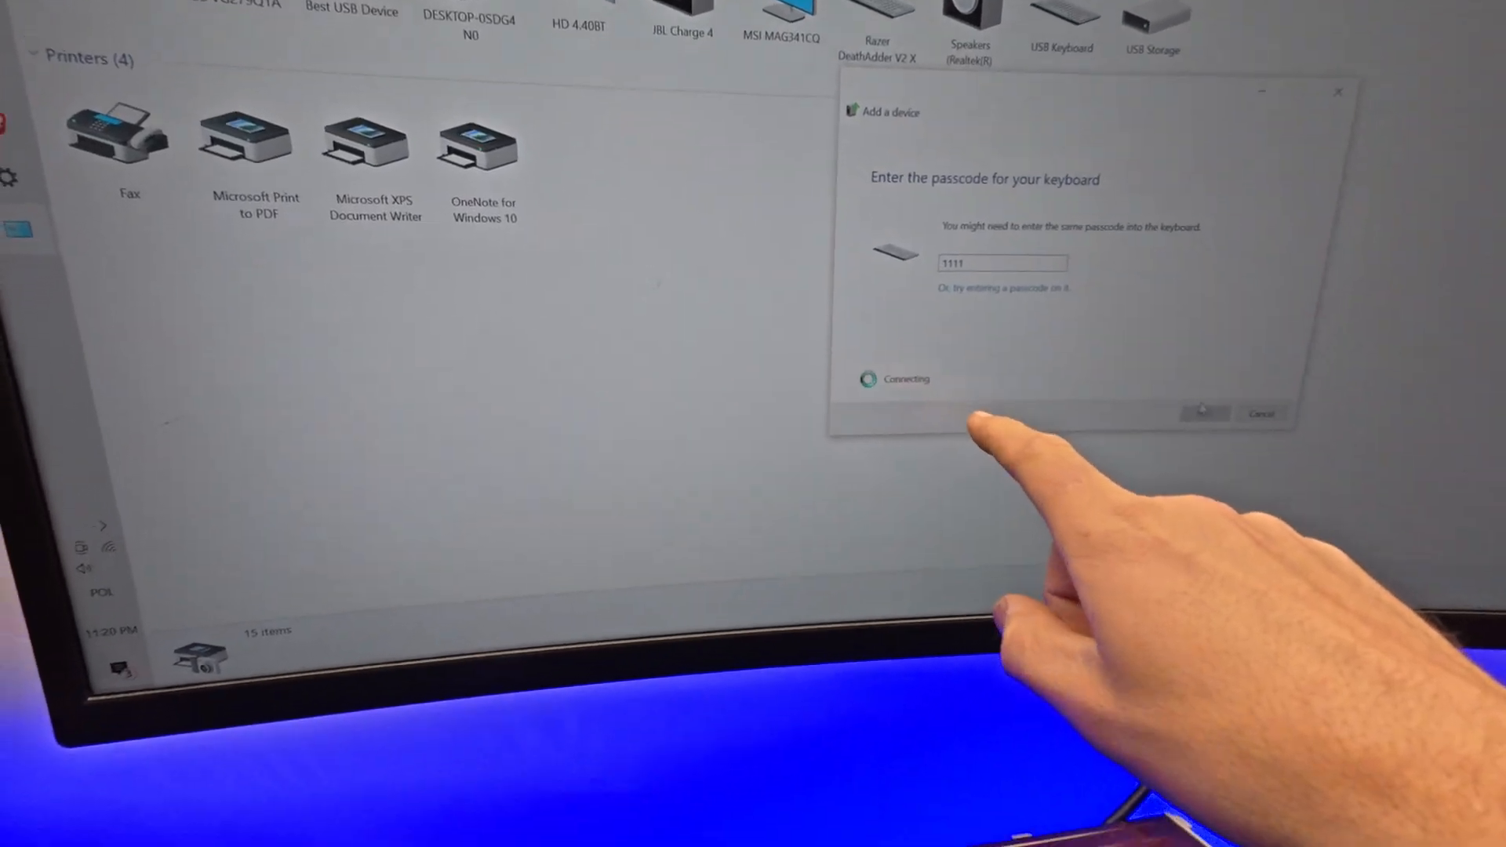
left_click(1203, 412)
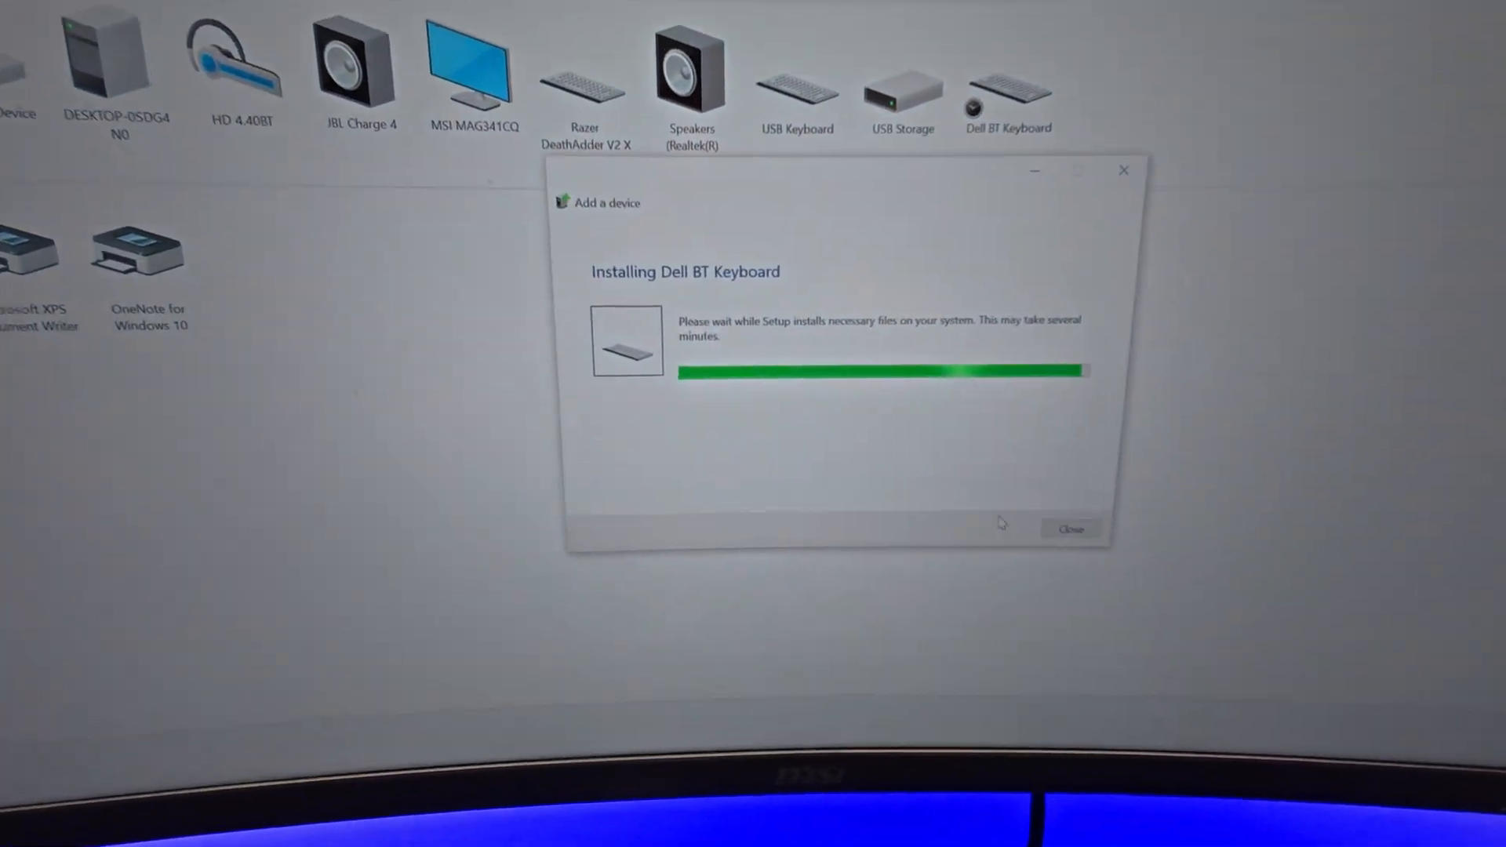